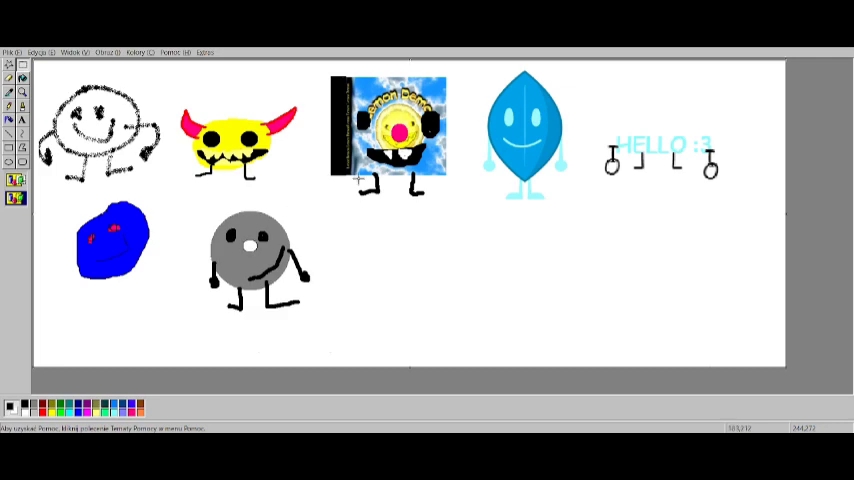
mouse_move(178, 305)
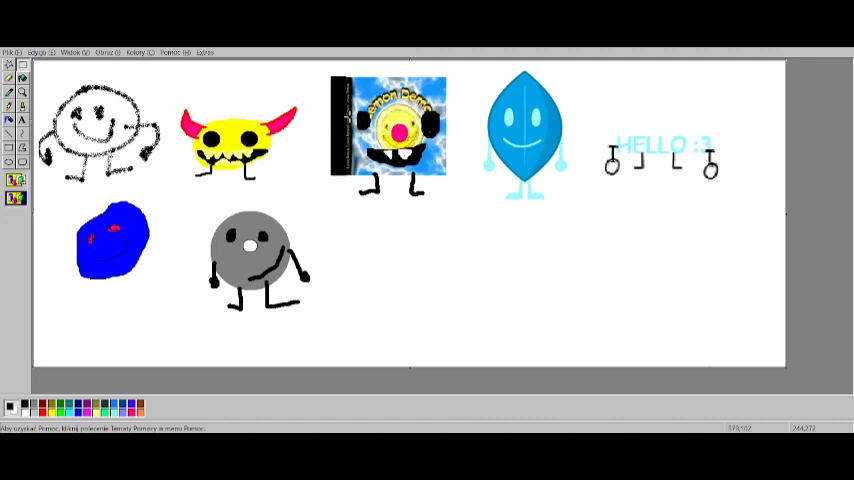
mouse_move(45, 92)
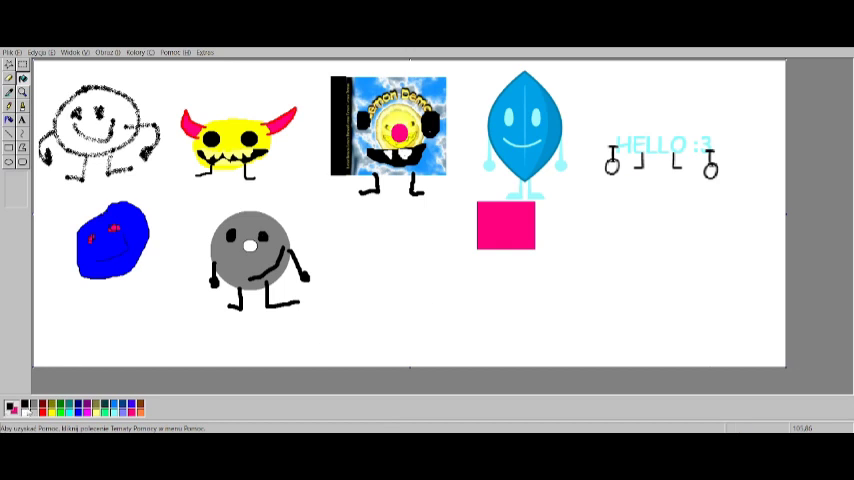
mouse_move(640, 208)
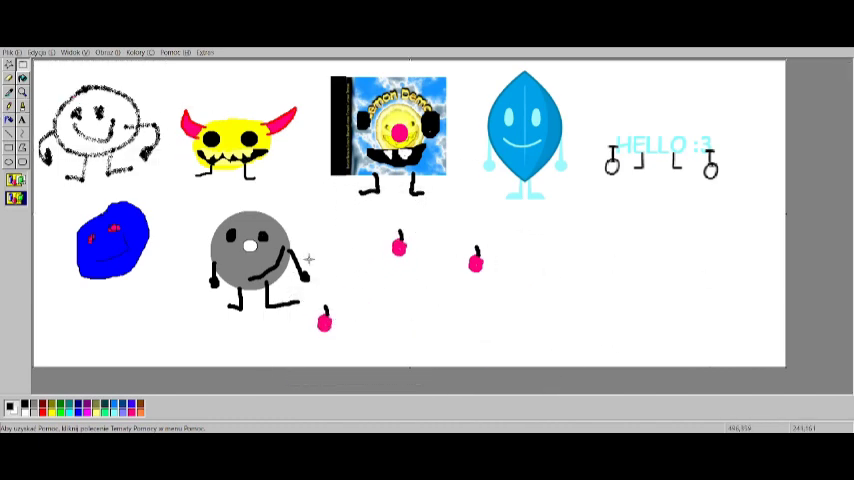
mouse_move(451, 130)
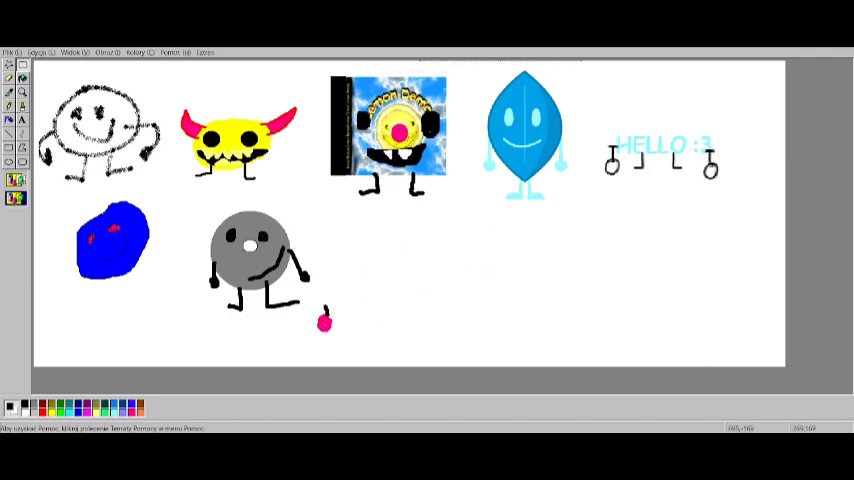
Step: Erase the last pink apple beside the grey character with the Eraser
left_click_drag(312, 308, 378, 342)
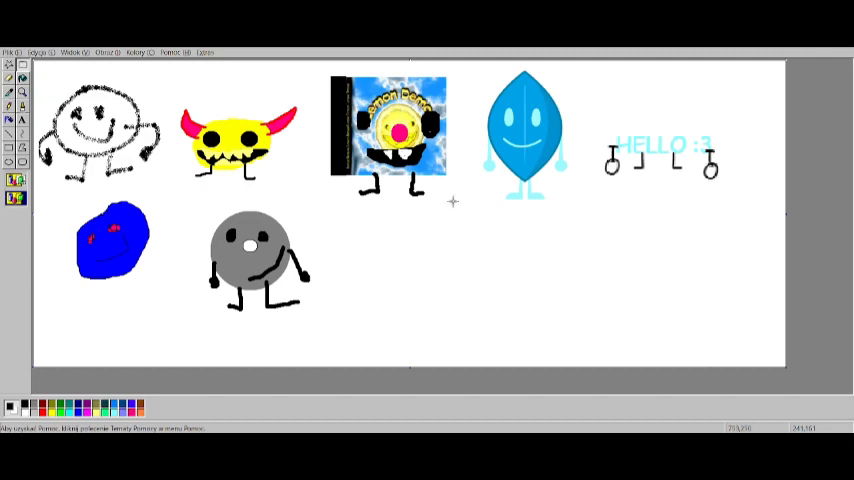
mouse_move(594, 112)
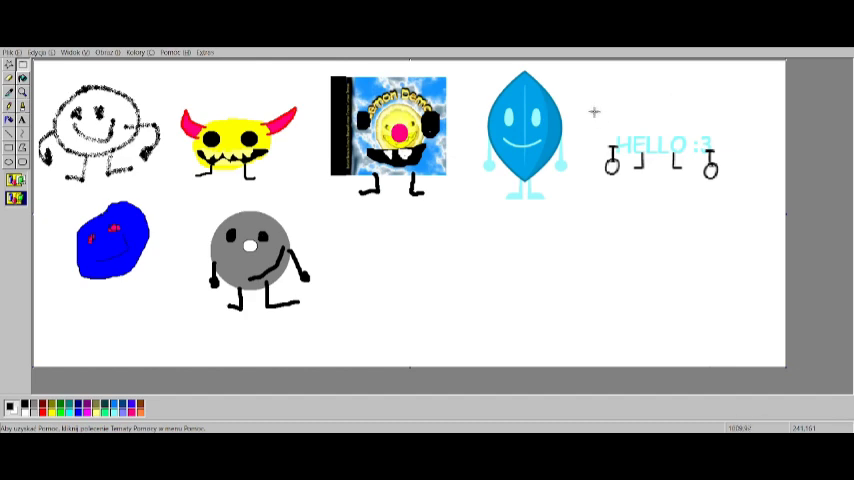